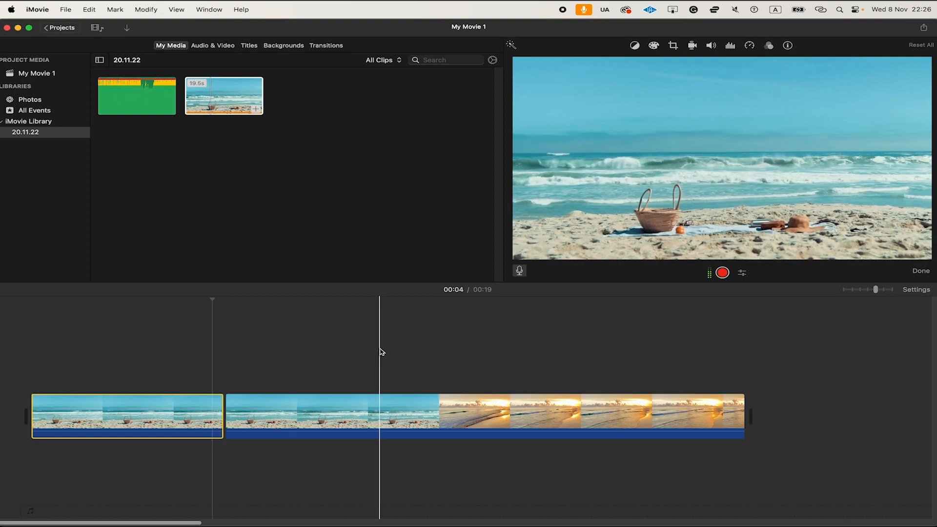
Undo the two split edits, restoring one continuous 19-second beach clip.
{"action": "key", "text": "cmd+z"}
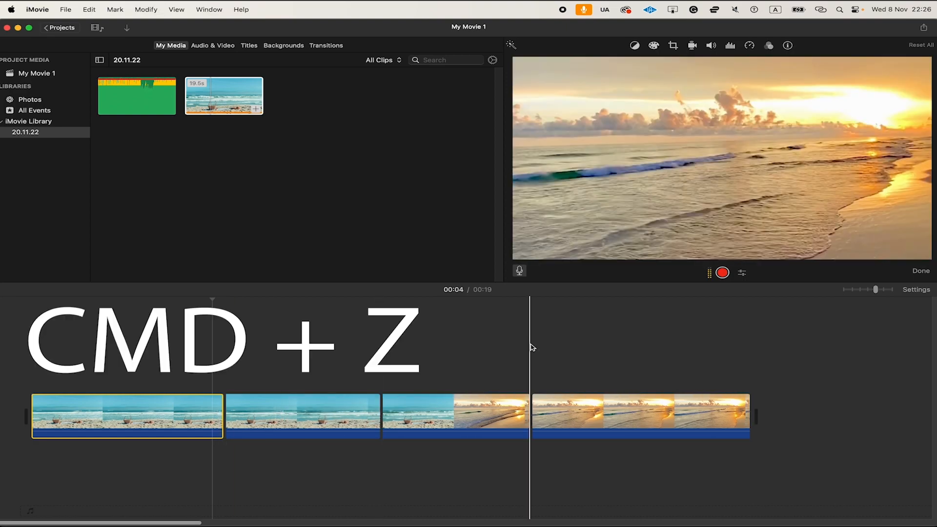
{"action": "key", "text": "cmd+z"}
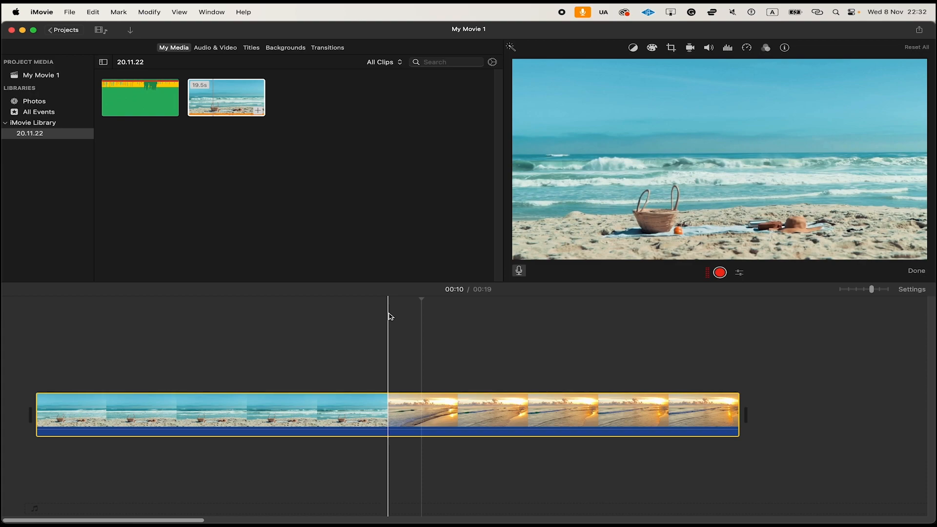
Split the beach clip at about 10 seconds and delete the sunset half, leaving a 9-second clip.
{"action": "left_click", "coordinate": [461, 414]}
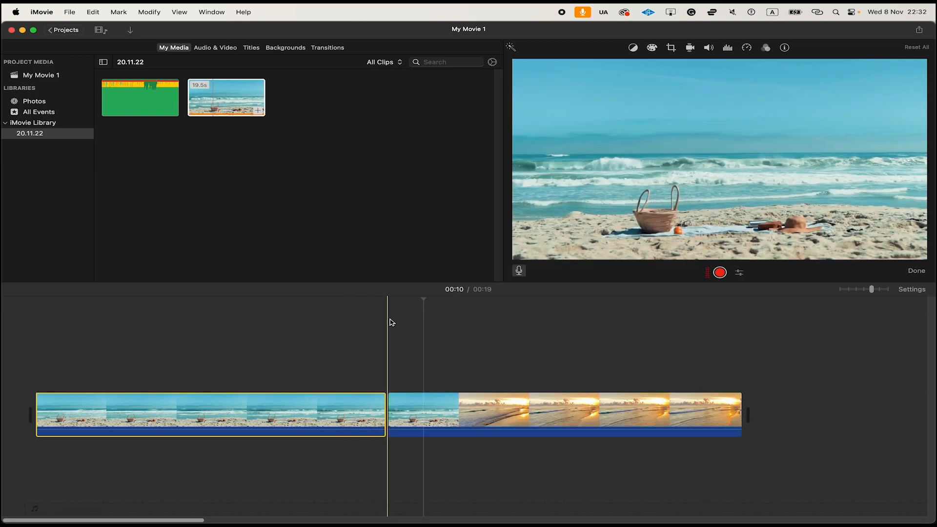
{"action": "mouse_move", "coordinate": [387, 362]}
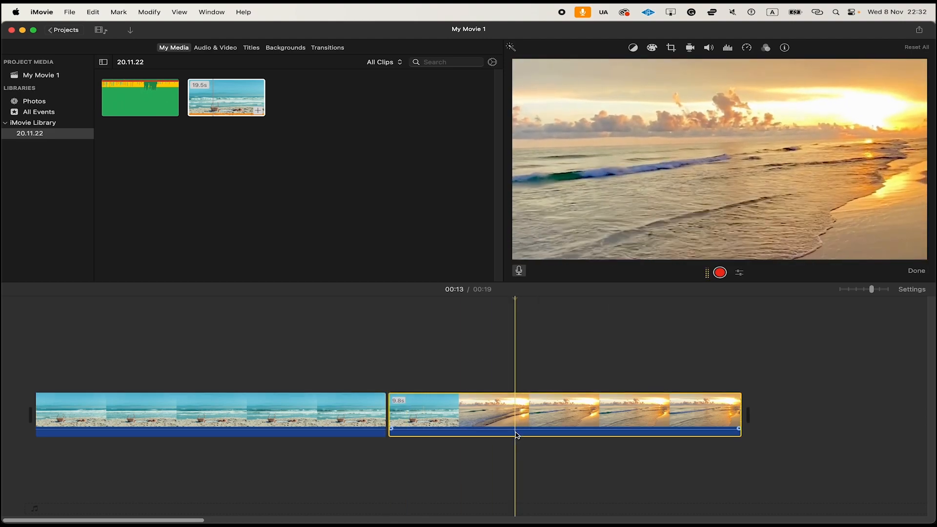
{"action": "key", "text": "Delete"}
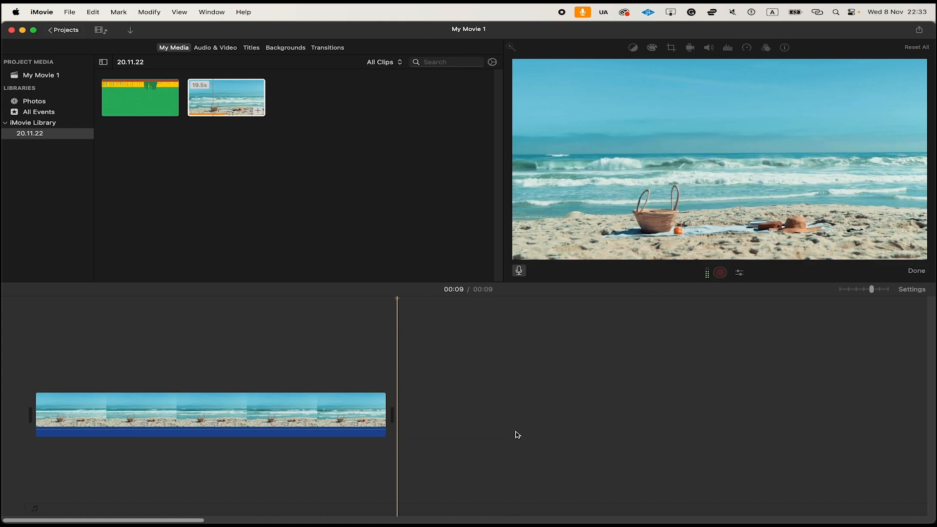